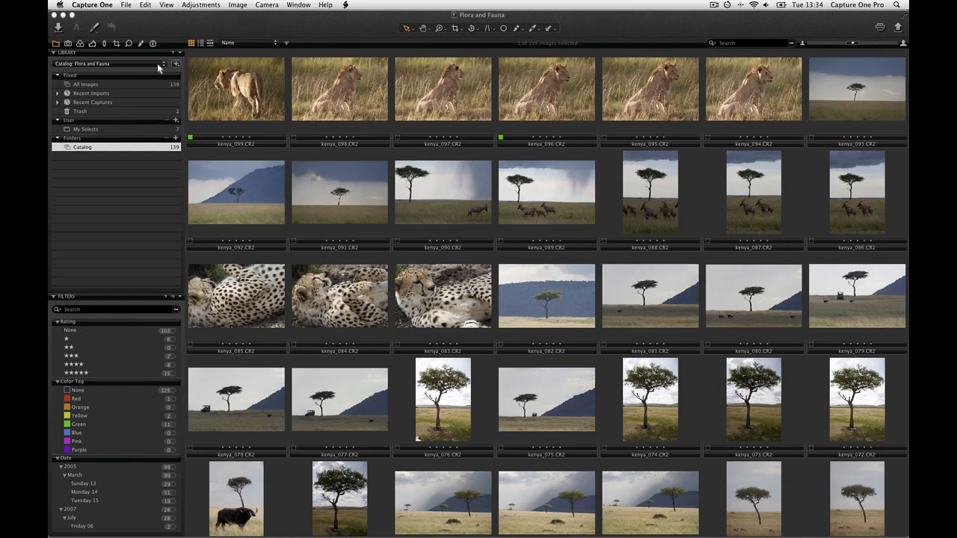
# Step: Open the Library tool's catalog dropdown to choose the Travel catalog
pyautogui.click(163, 64)
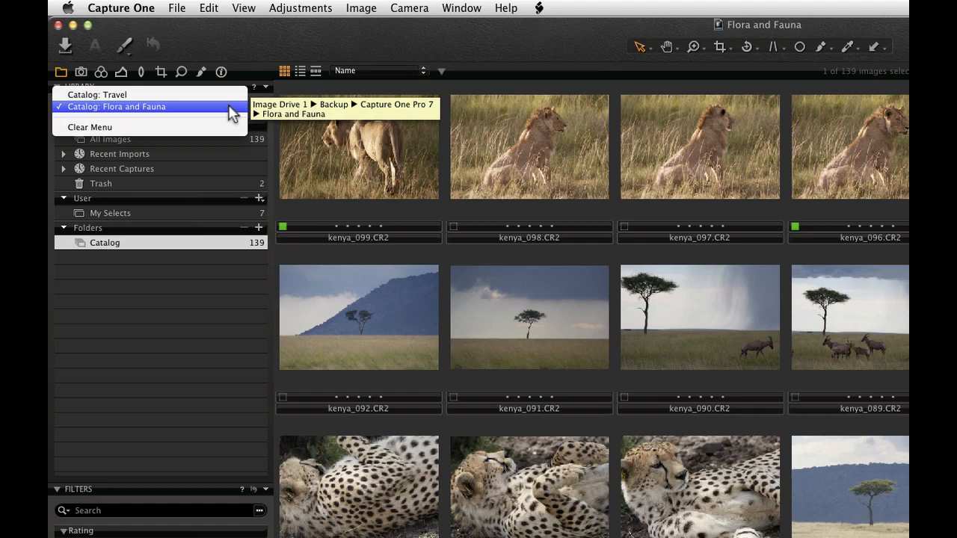
pyautogui.moveTo(97, 94)
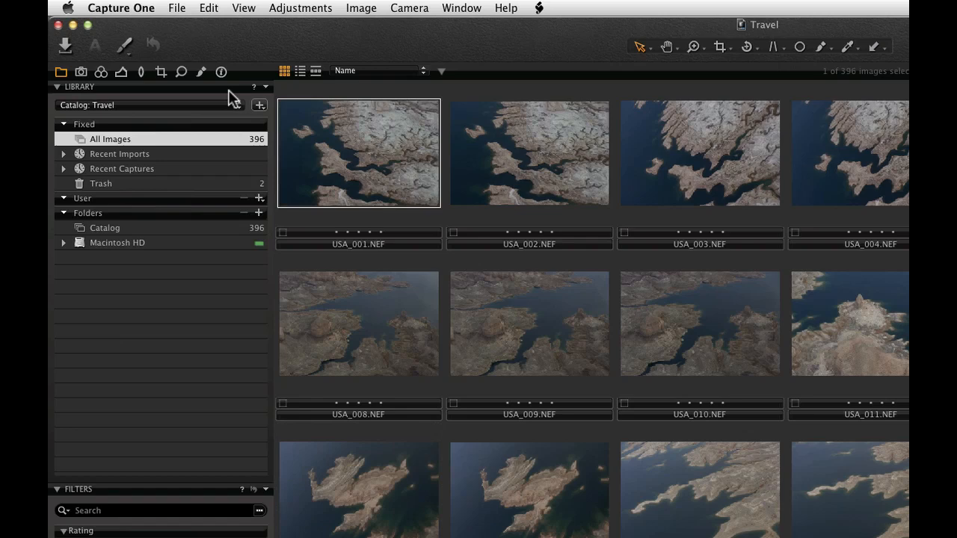
pyautogui.moveTo(264, 112)
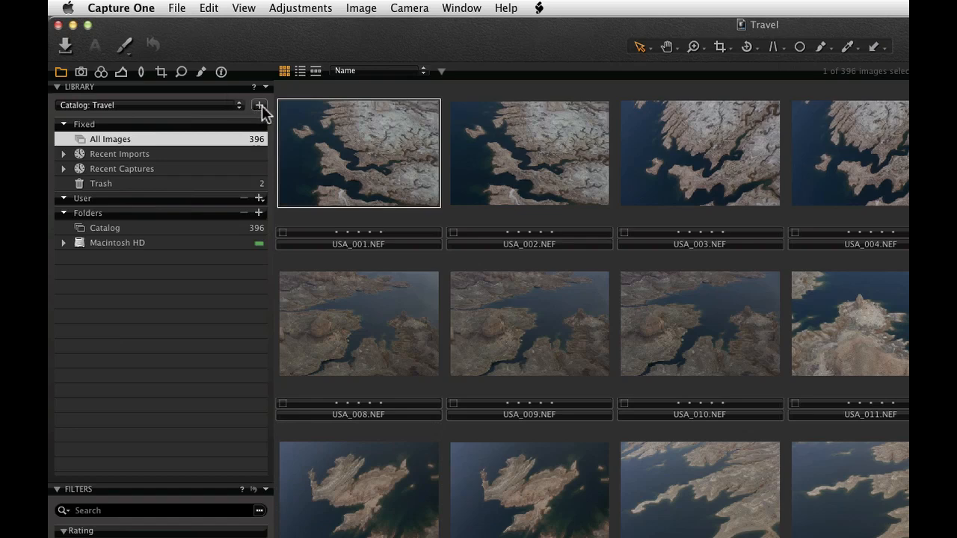
# Step: Create a new catalog named 'My Image Library' from the + catalog menu
pyautogui.click(259, 105)
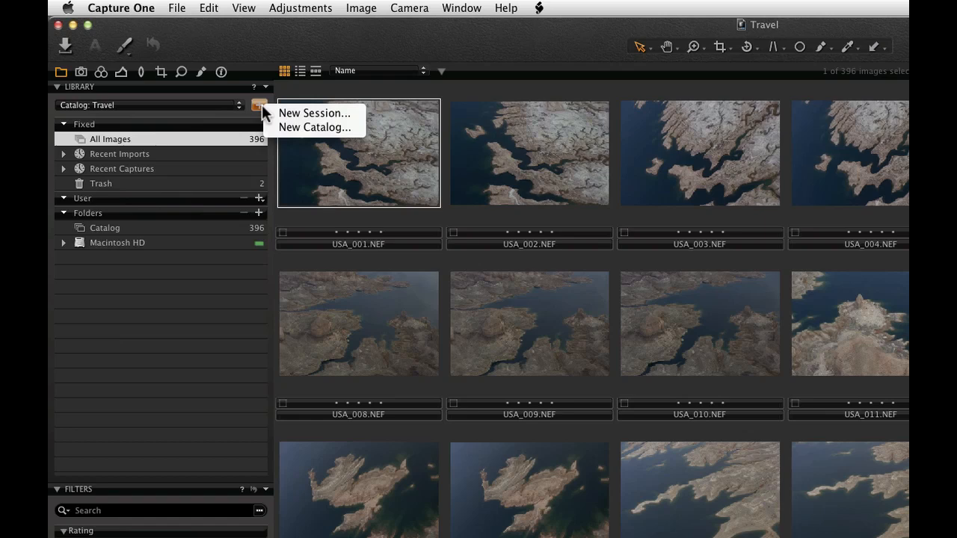
pyautogui.click(315, 127)
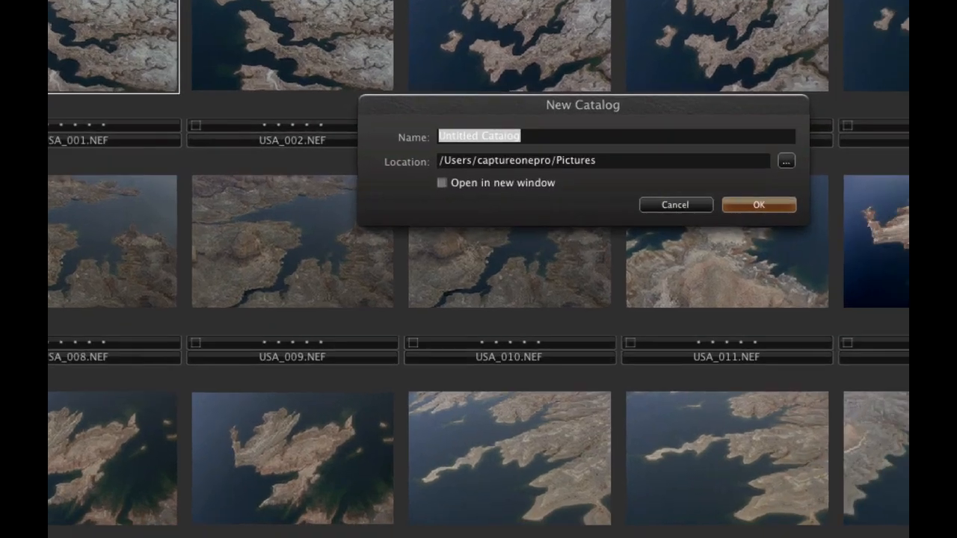
pyautogui.write('My Im')
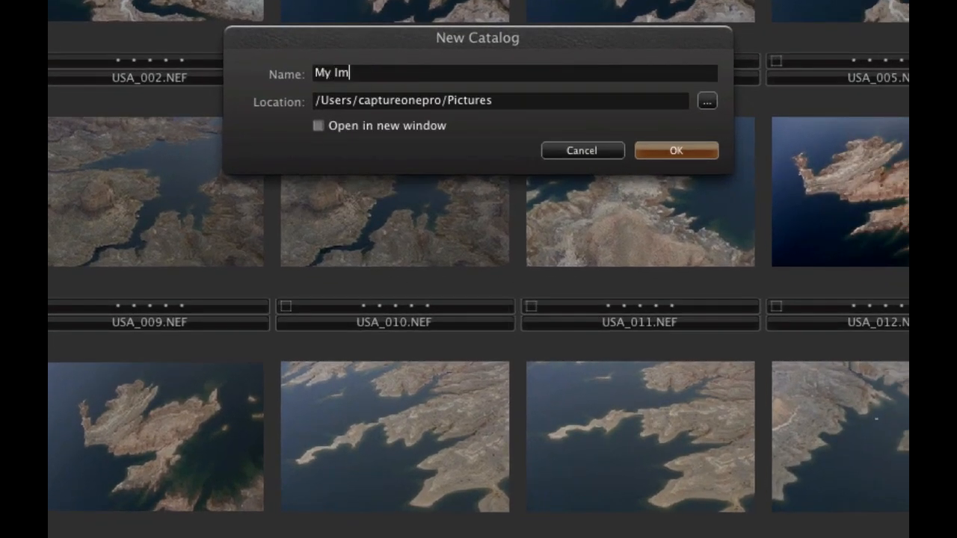
pyautogui.write('age Libr')
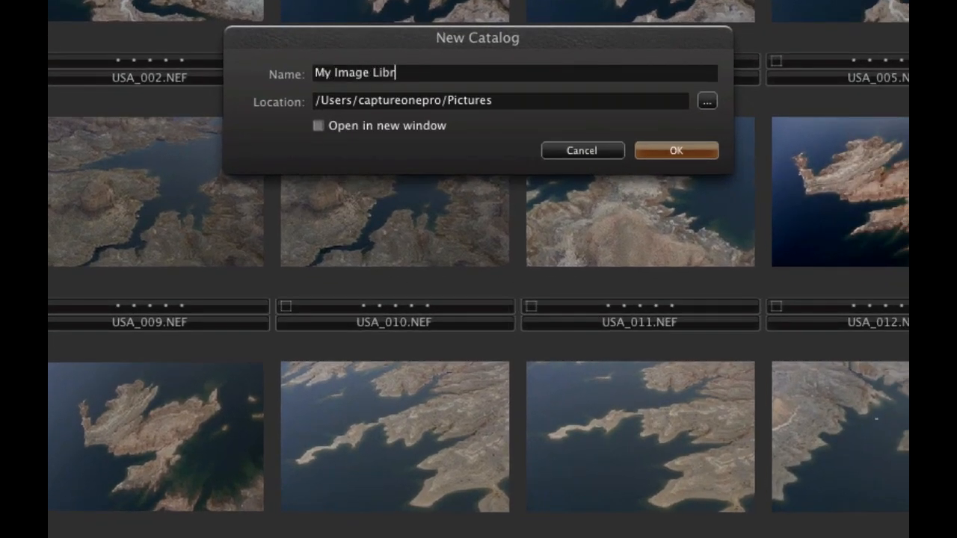
pyautogui.write('ary')
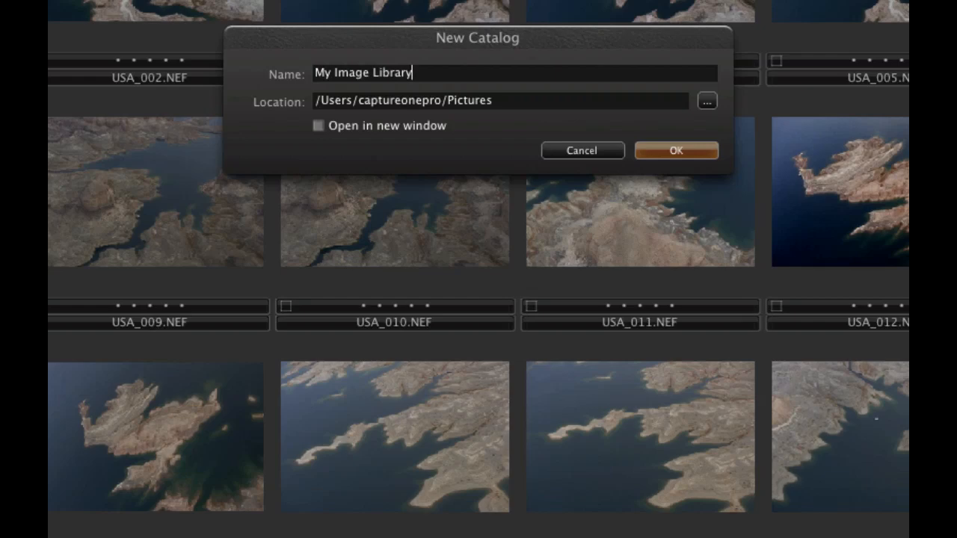
pyautogui.click(675, 150)
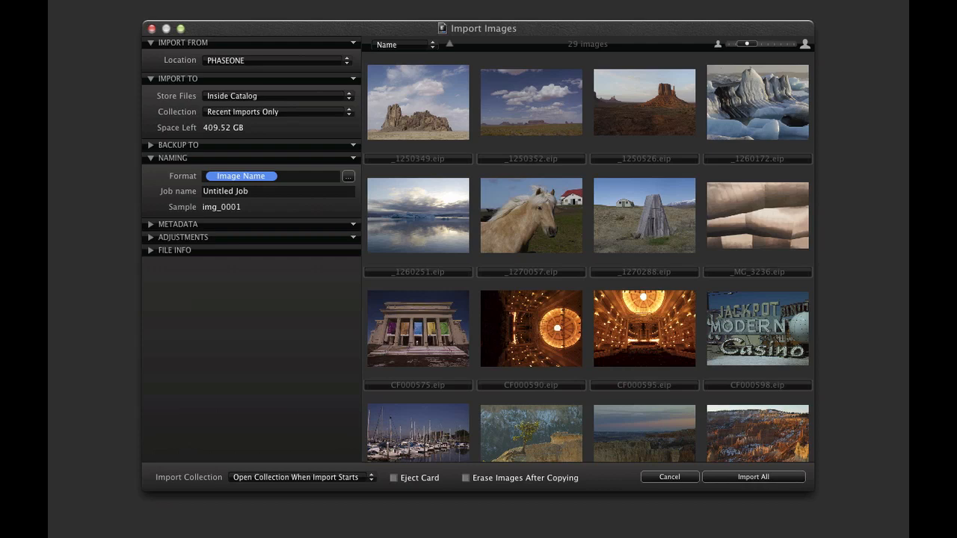
pyautogui.moveTo(117, 122)
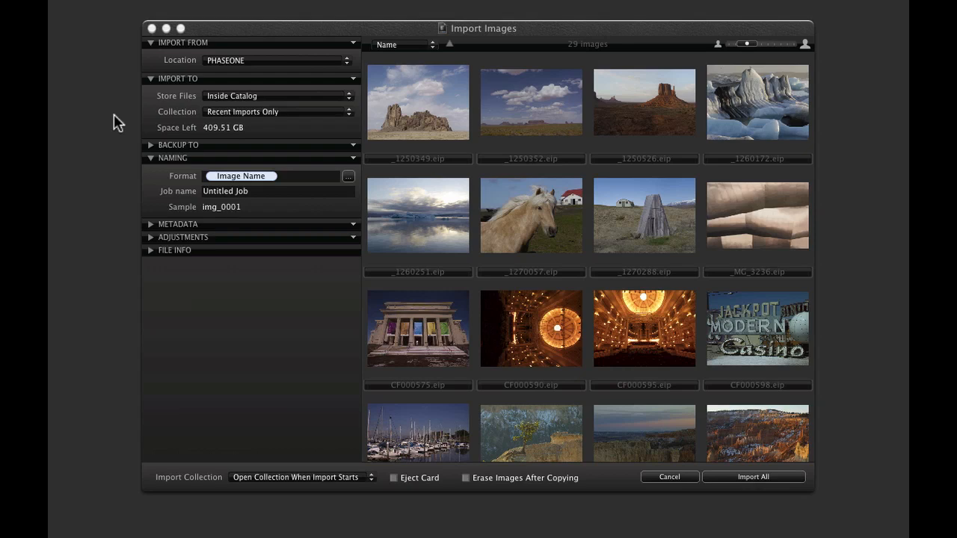
# Step: Create a 'World Trip 2012' folder on Image Drive 1 and set it as the import folder
pyautogui.click(277, 96)
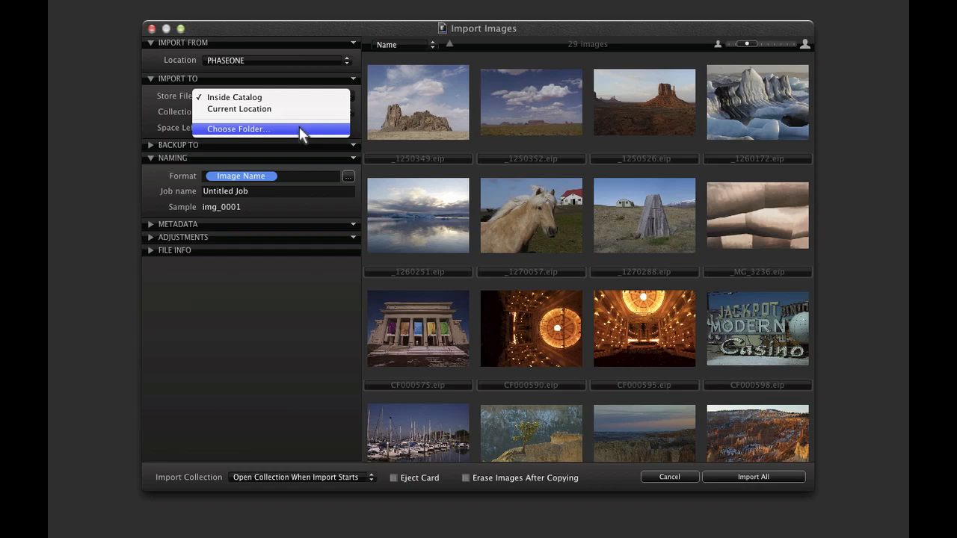
pyautogui.click(238, 129)
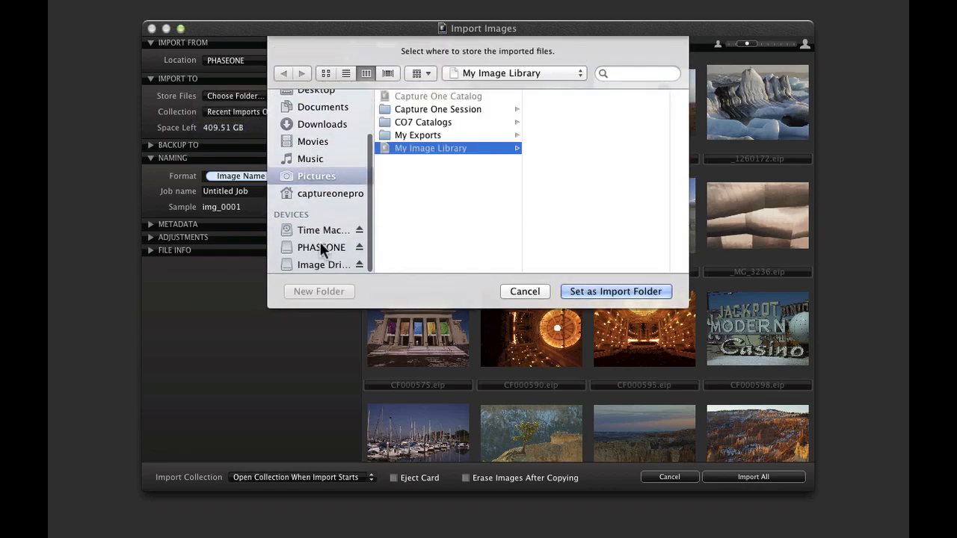
pyautogui.click(322, 264)
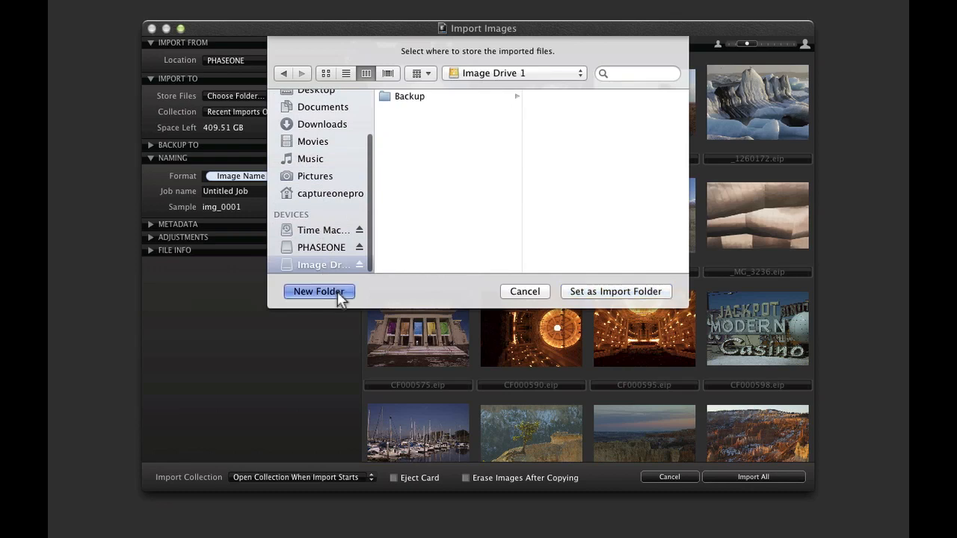
pyautogui.click(319, 291)
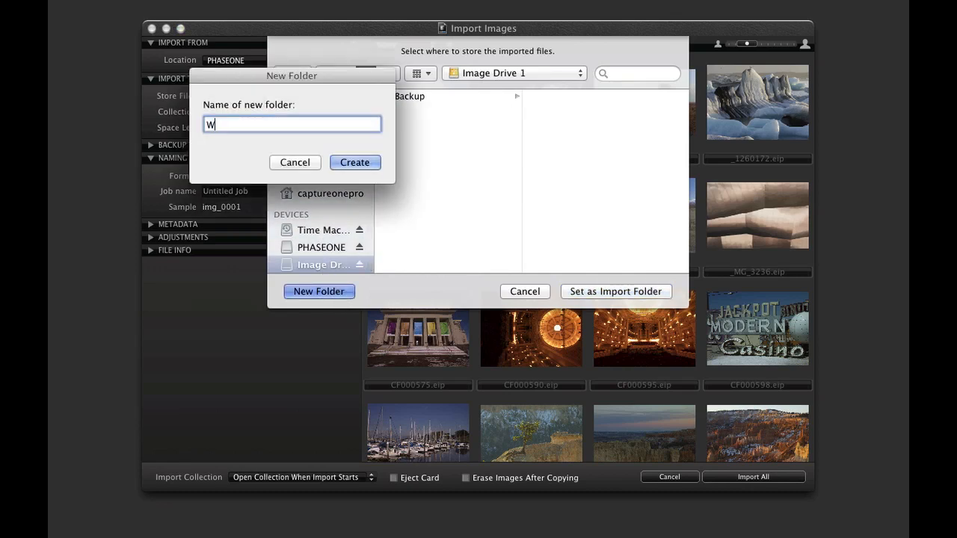
pyautogui.click(354, 162)
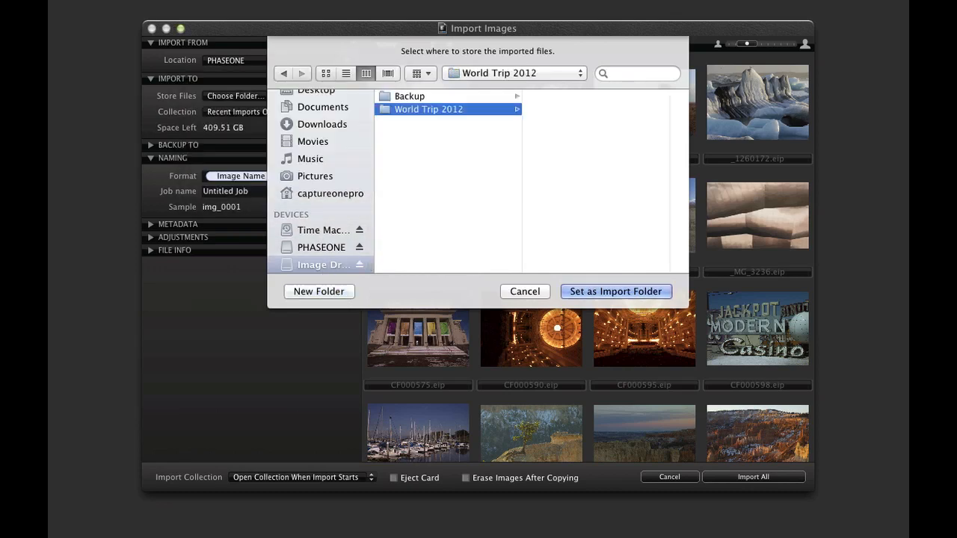
pyautogui.moveTo(583, 300)
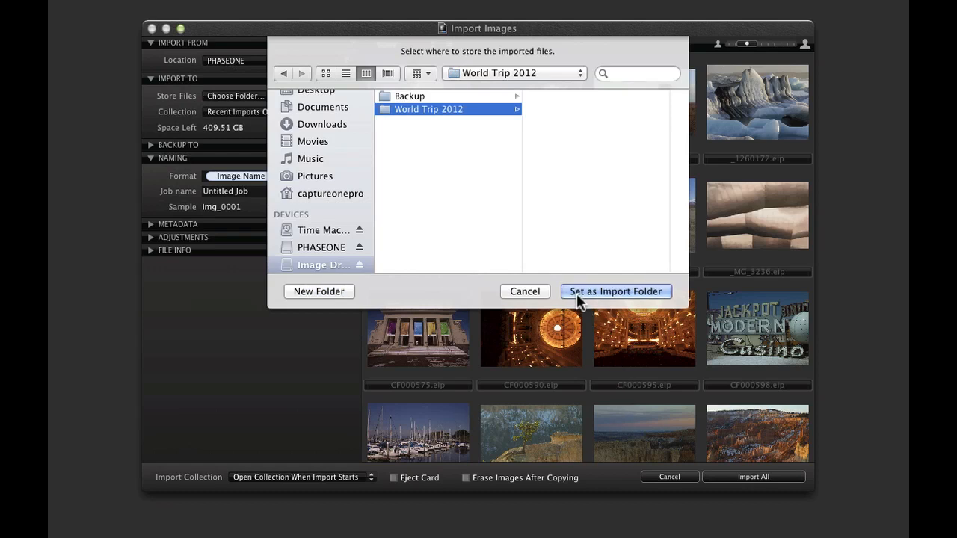
pyautogui.click(616, 291)
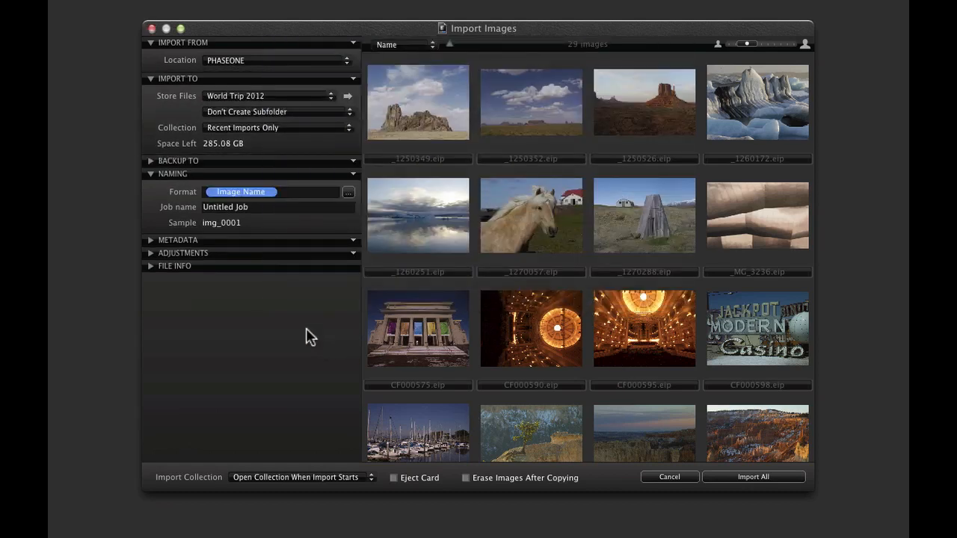
# Step: Put imports into date-named subfolders and expand the Backup To settings
pyautogui.click(276, 112)
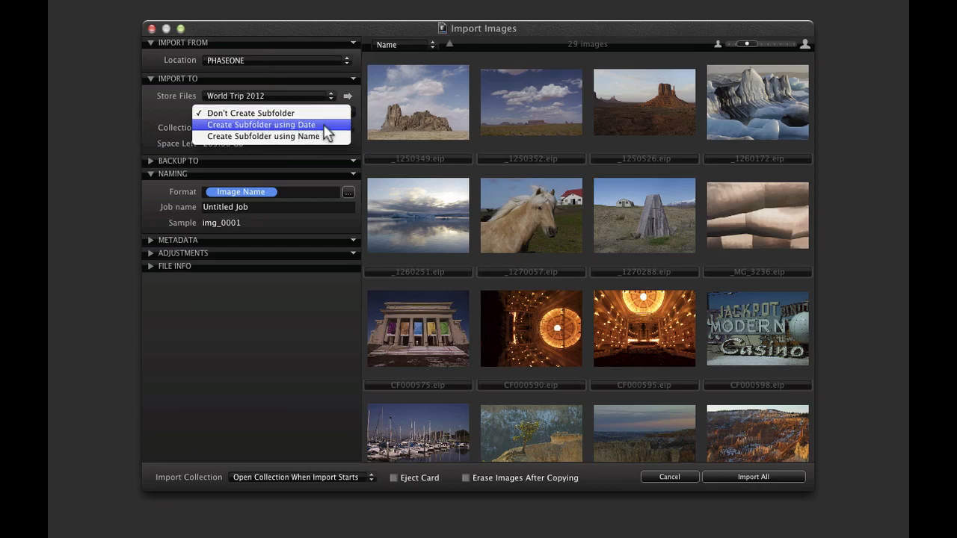
pyautogui.click(260, 124)
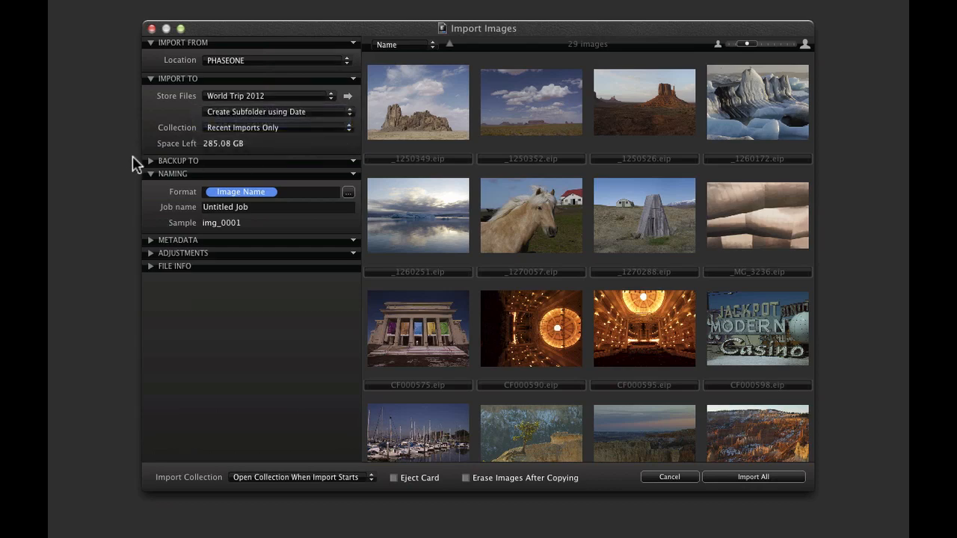
pyautogui.click(177, 160)
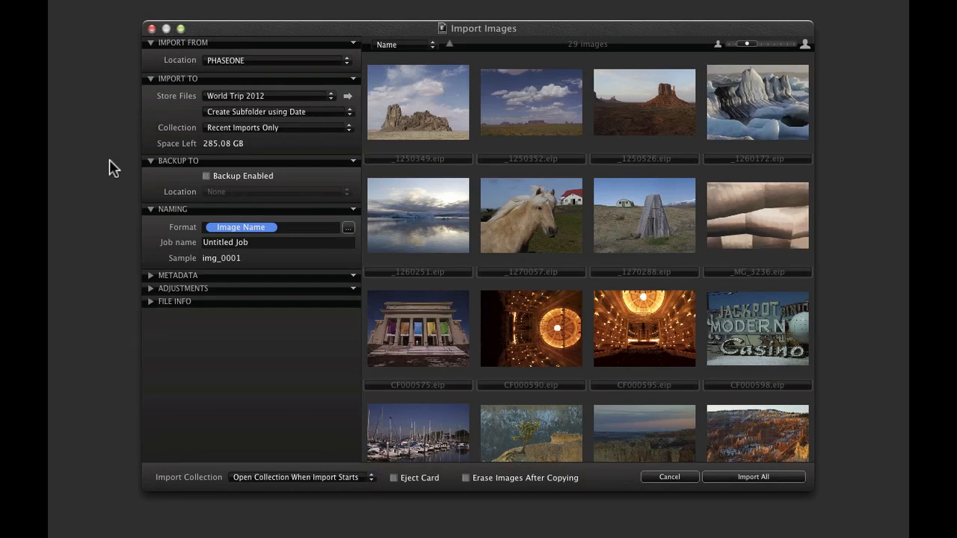
pyautogui.moveTo(159, 219)
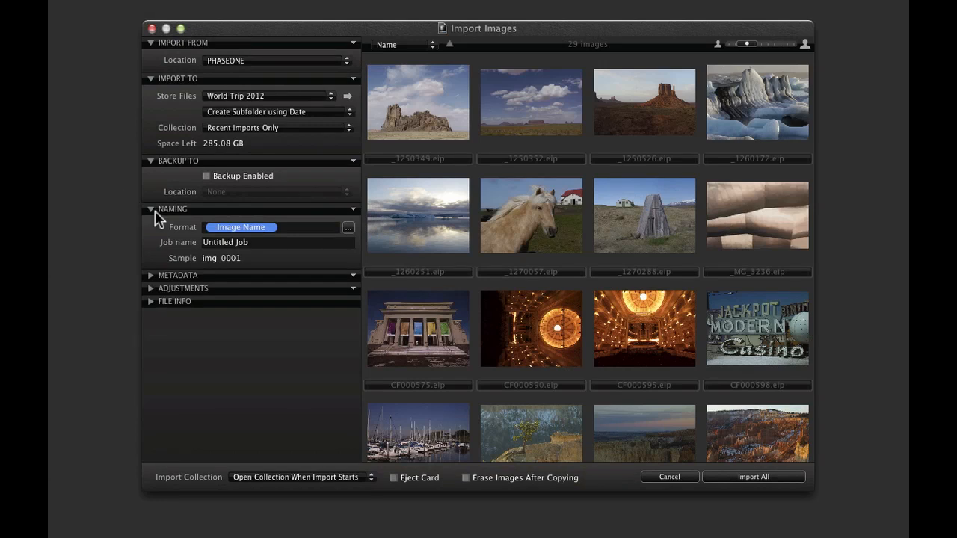
pyautogui.click(348, 228)
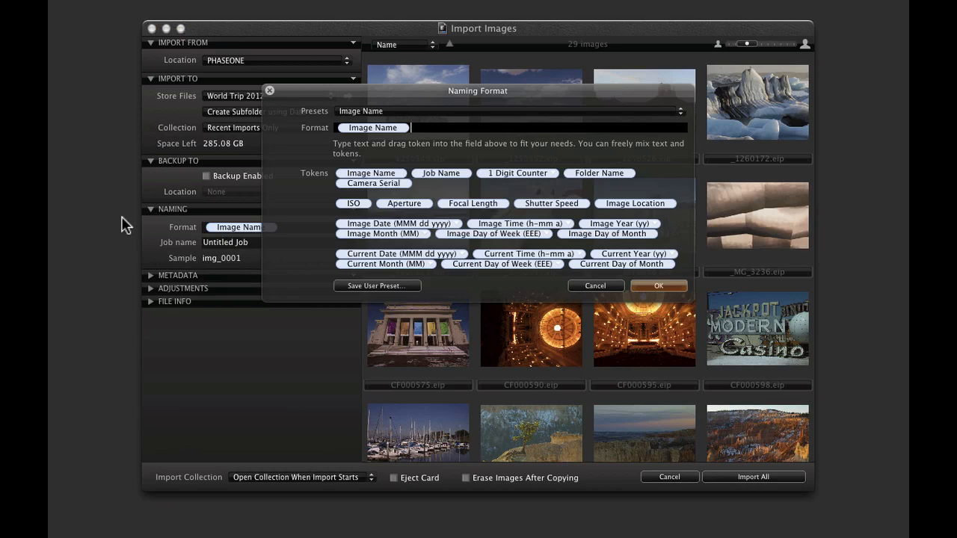
pyautogui.moveTo(157, 254)
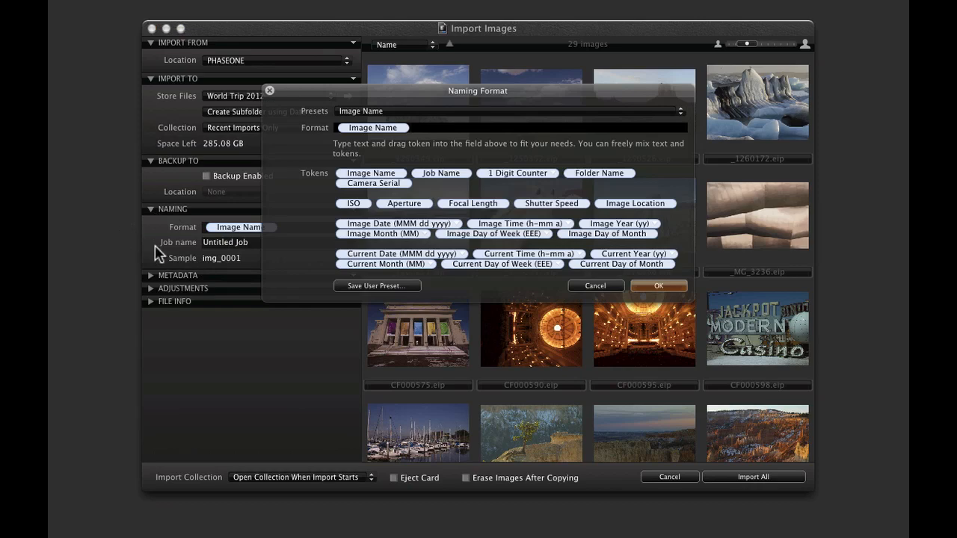
pyautogui.click(658, 286)
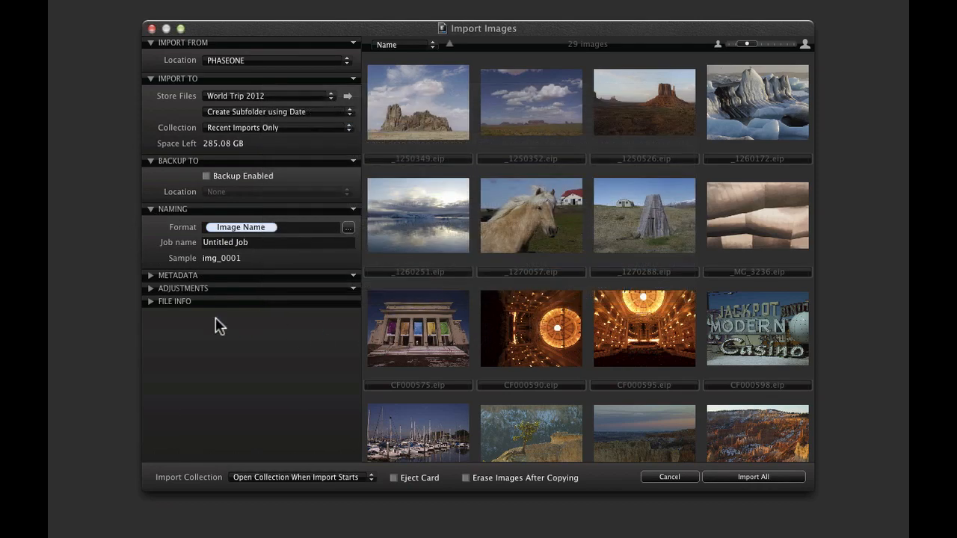
pyautogui.moveTo(114, 267)
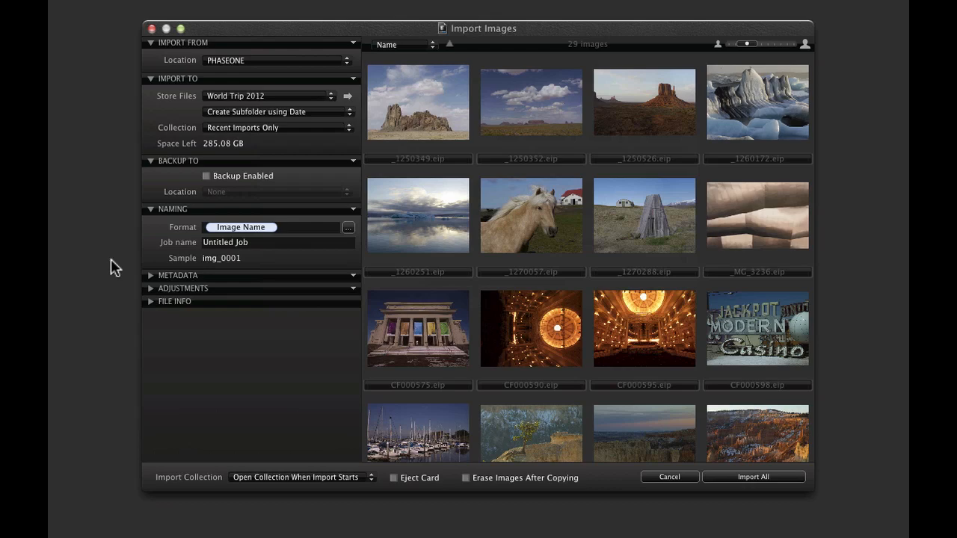
pyautogui.click(178, 275)
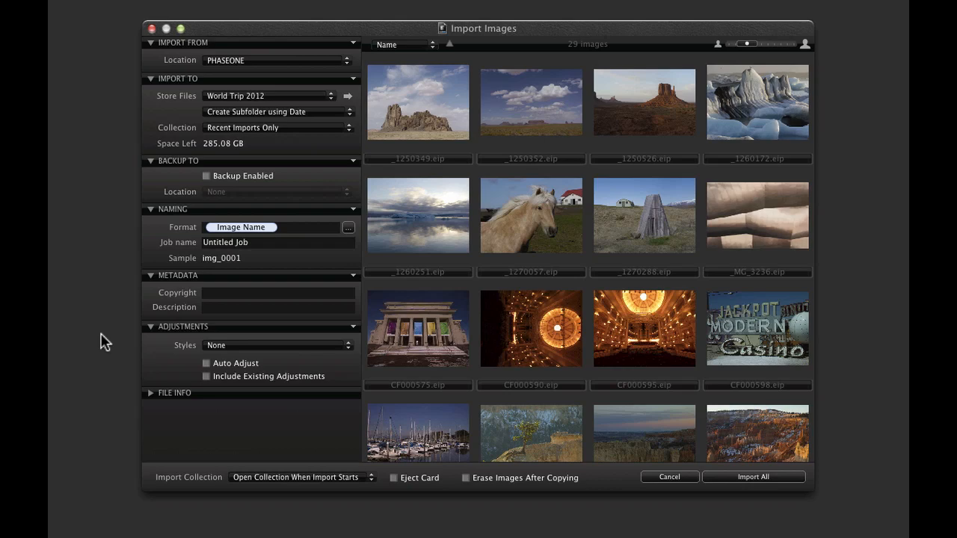
pyautogui.moveTo(373, 350)
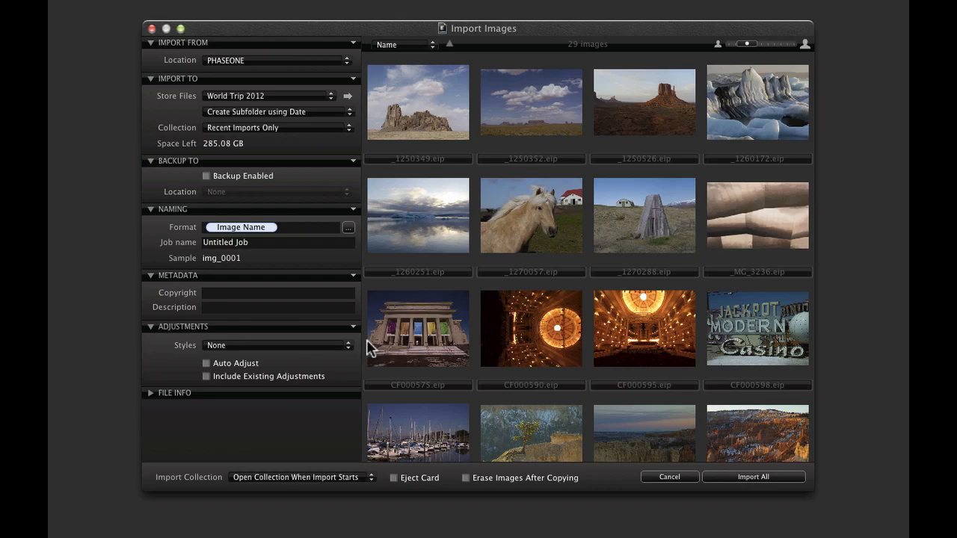
# Step: Import all 29 World Trip 2012 images with Import All
pyautogui.click(668, 477)
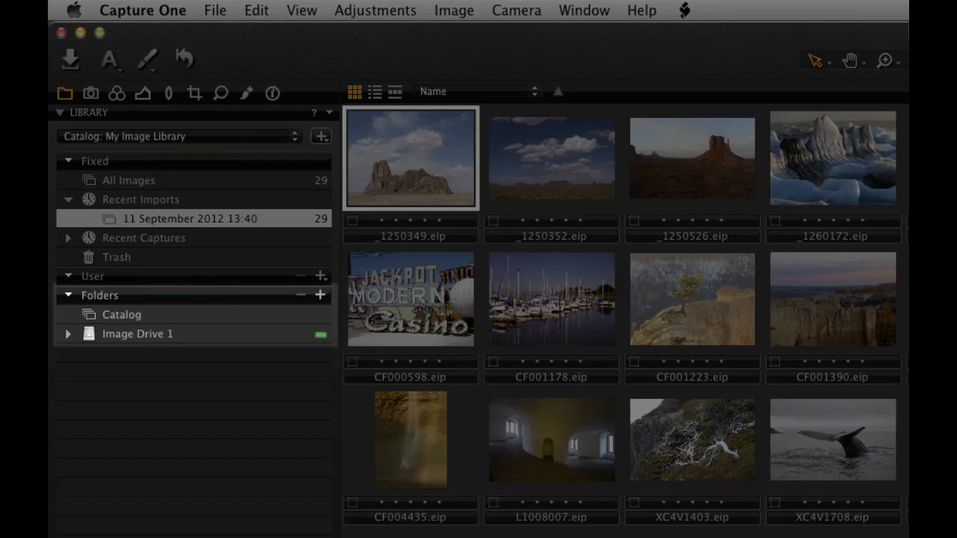
# Step: Expand Image Drive 1 and show the World Trip 2012 folder hierarchy
pyautogui.click(122, 314)
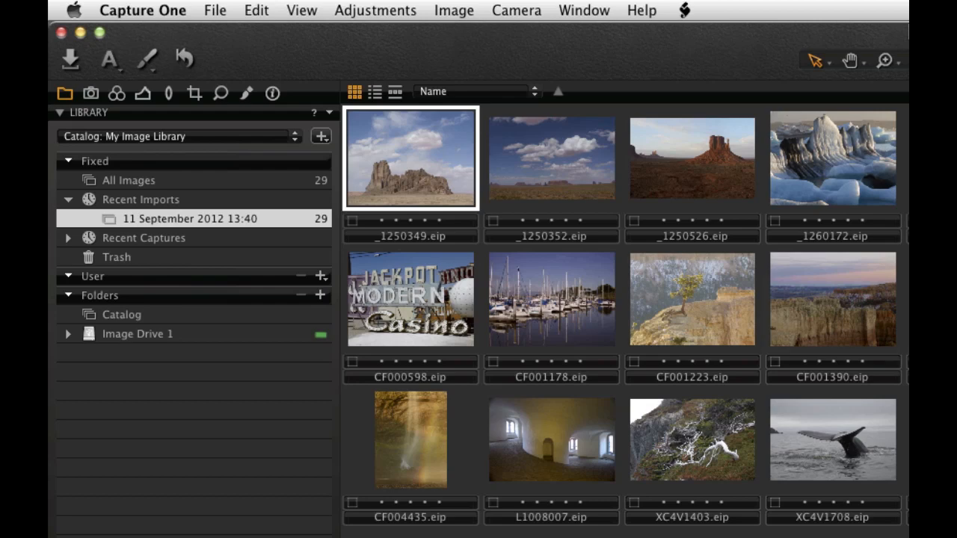
pyautogui.moveTo(69, 344)
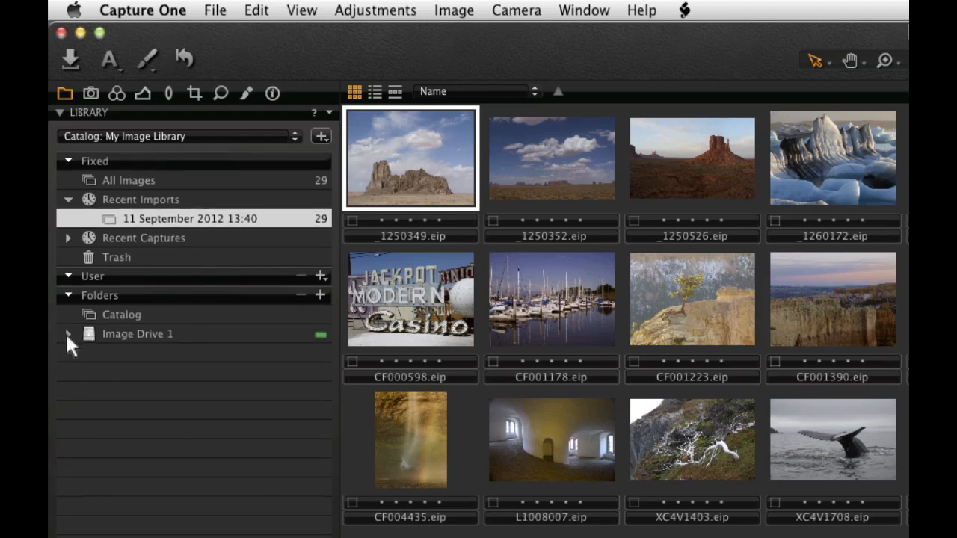
pyautogui.click(68, 334)
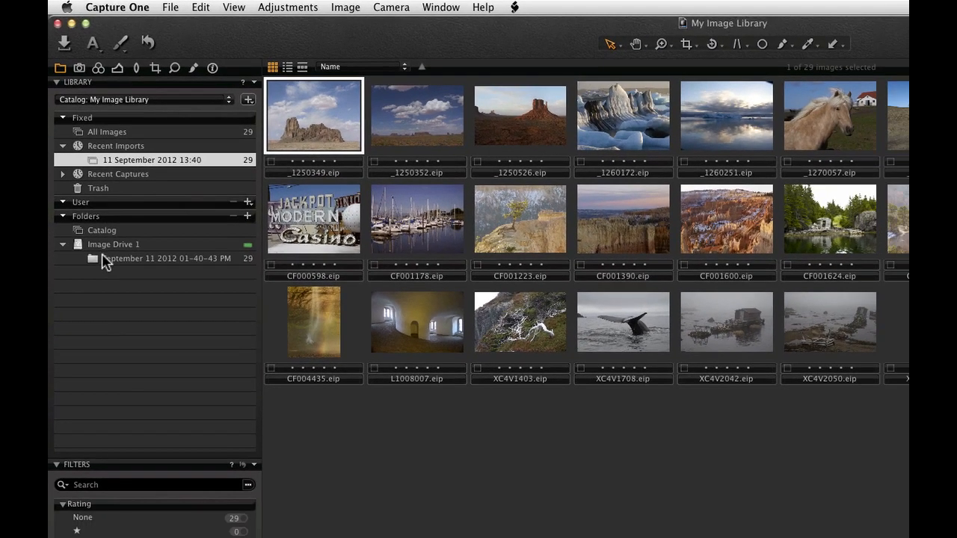
pyautogui.rightClick(105, 258)
pyautogui.write('World Trip 2012')
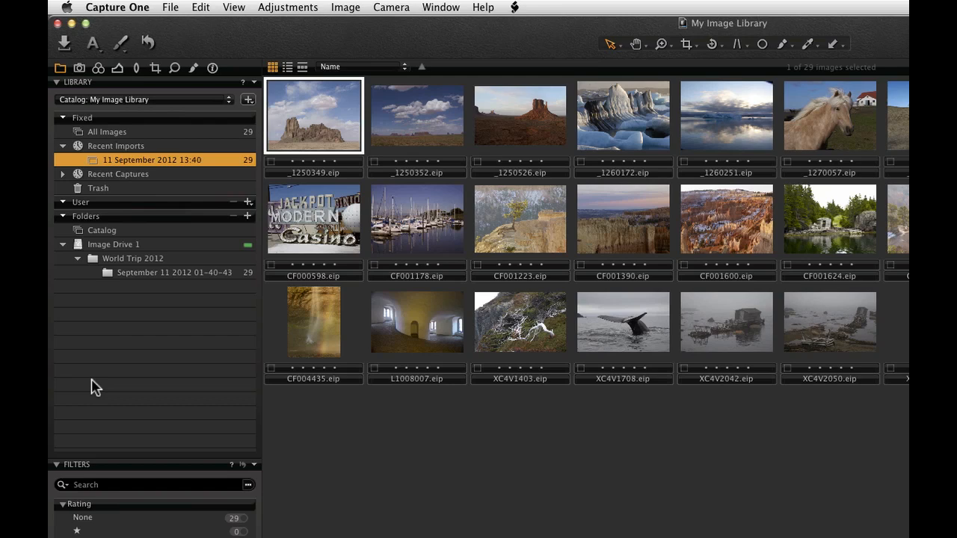
pyautogui.moveTo(254, 208)
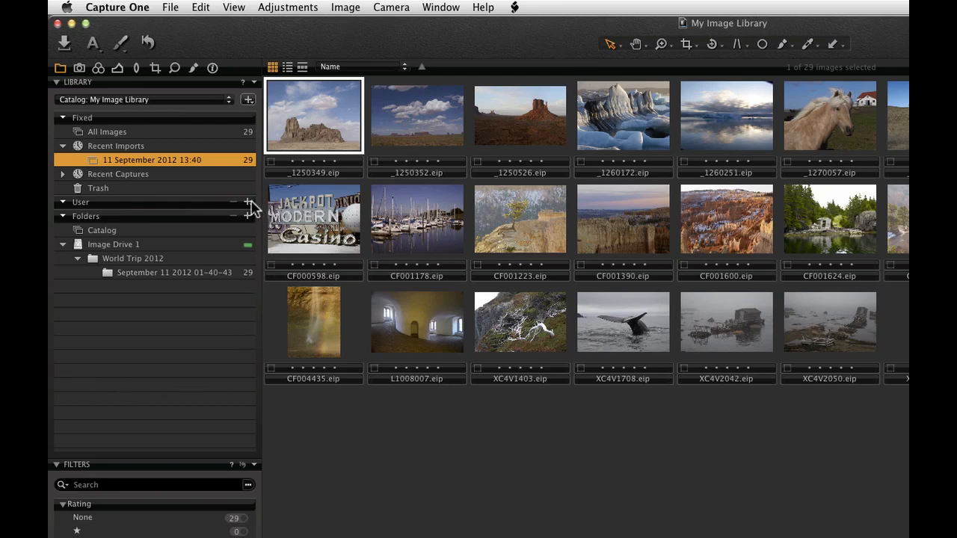
# Step: Add a new User album named 'Landscapes'
pyautogui.click(247, 202)
pyautogui.write('L')
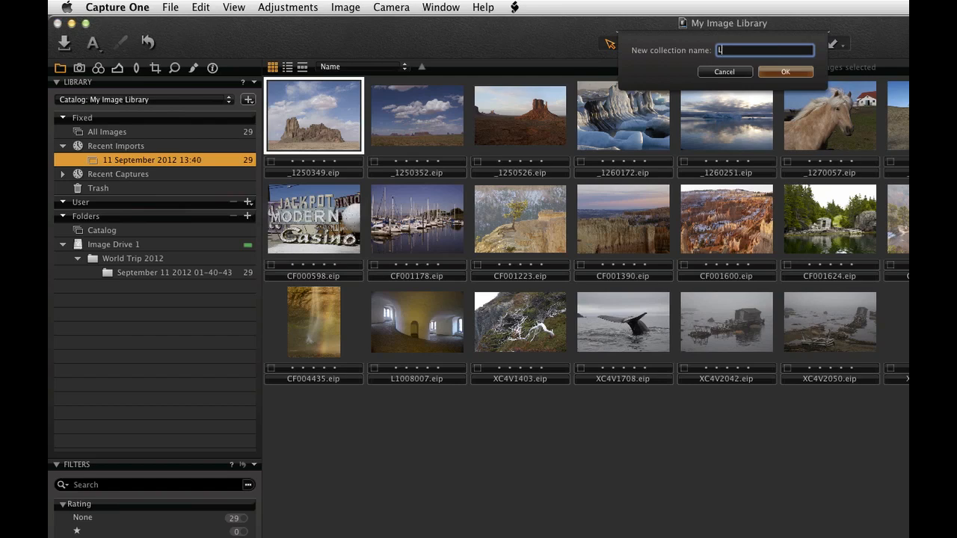
pyautogui.click(785, 71)
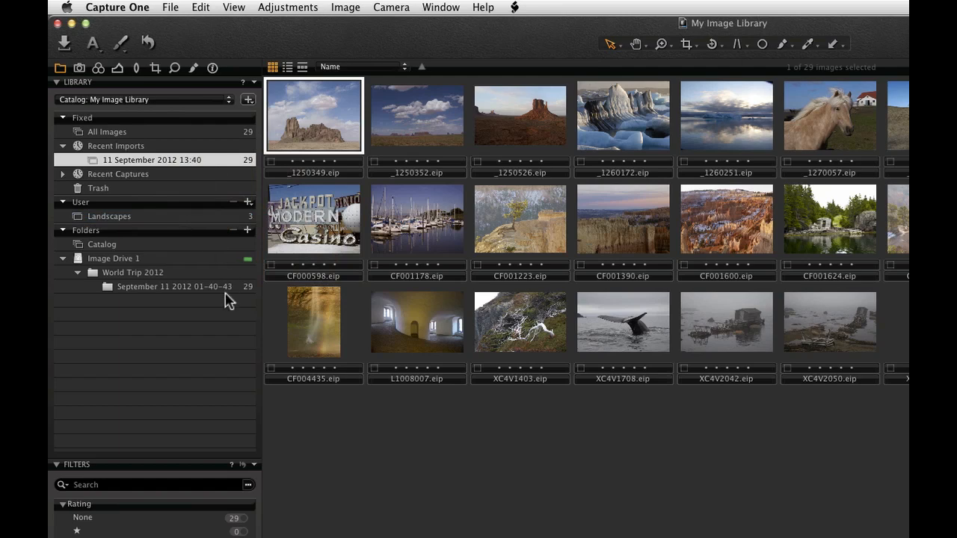
pyautogui.moveTo(211, 326)
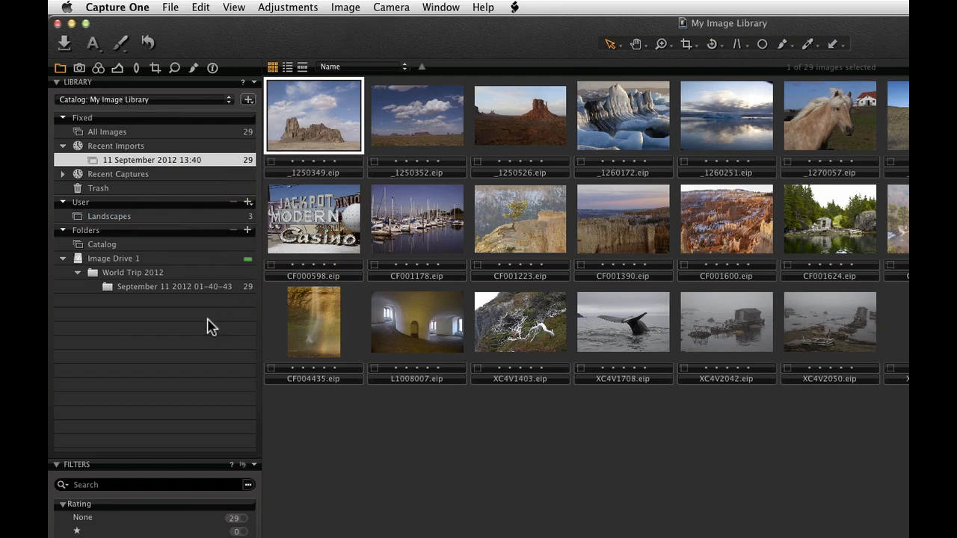
# Step: Open the + menu beside User for album, smart album, project or group
pyautogui.click(247, 203)
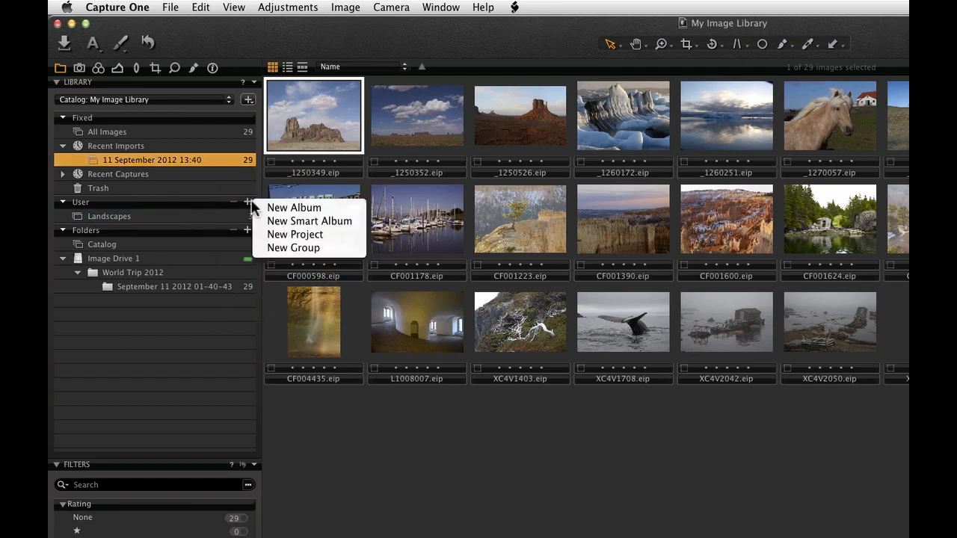
pyautogui.moveTo(309, 221)
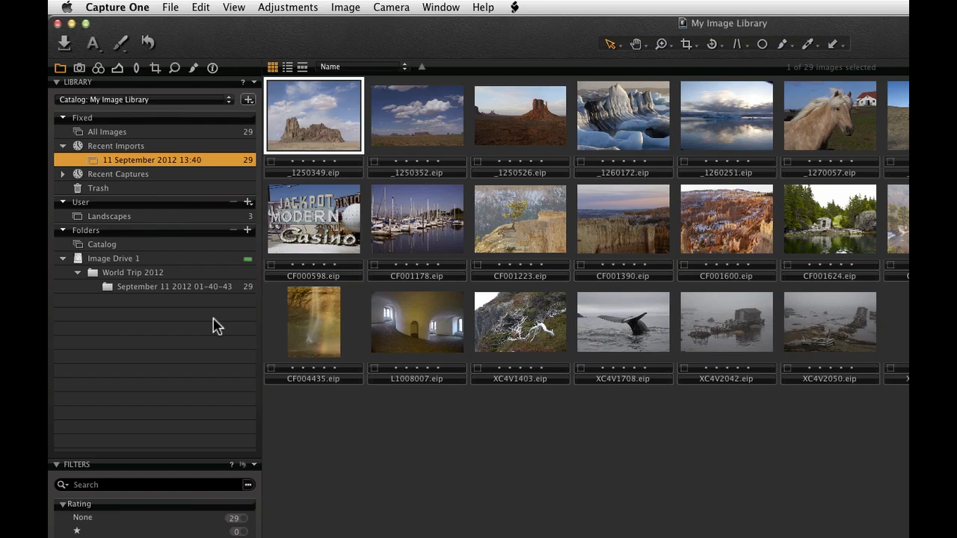
pyautogui.moveTo(250, 207)
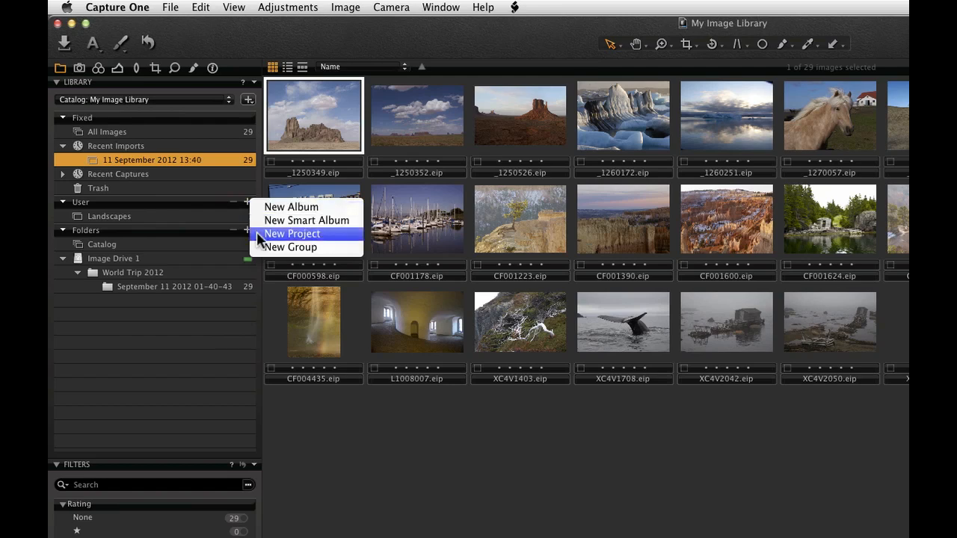
# Step: Make an 'Exhibition Images' project and drag the Landscapes album into it
pyautogui.click(292, 233)
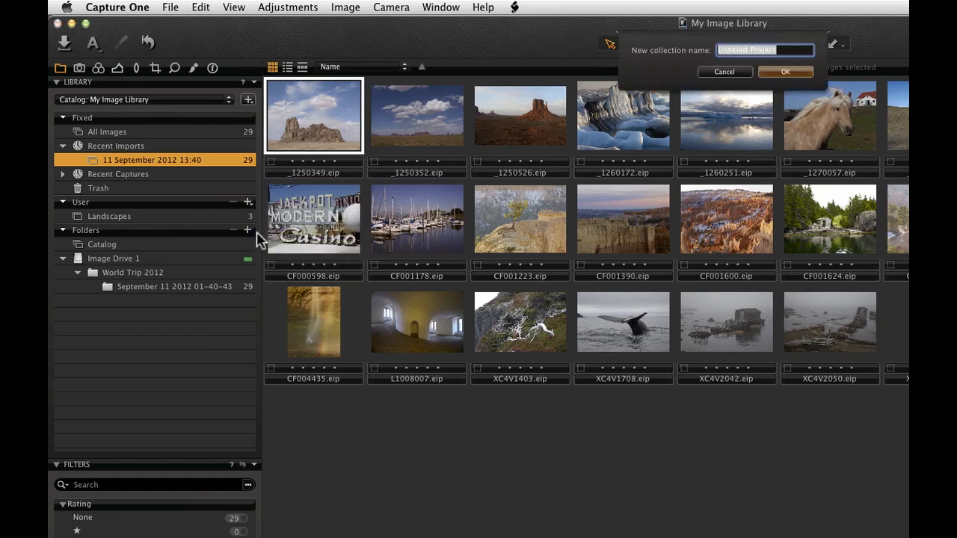
pyautogui.write('Exh')
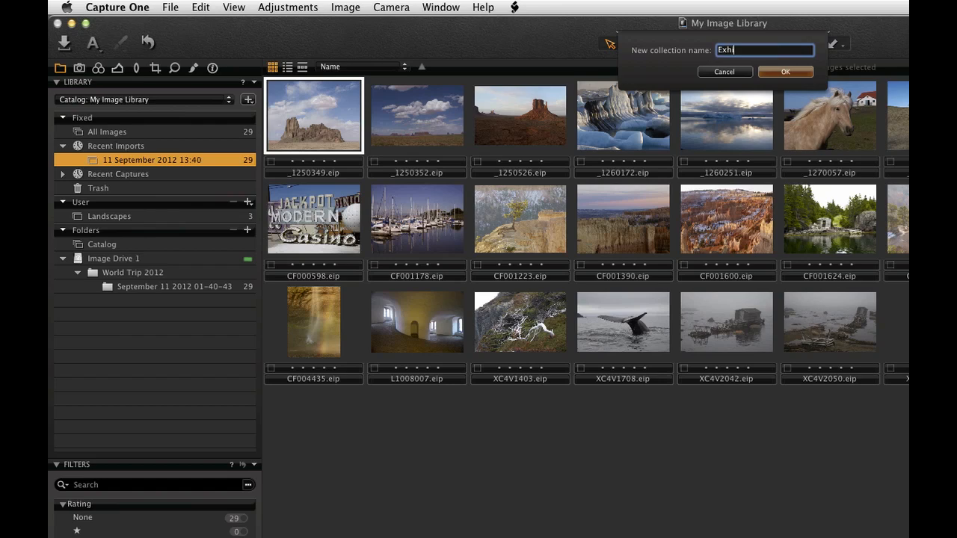
pyautogui.click(785, 72)
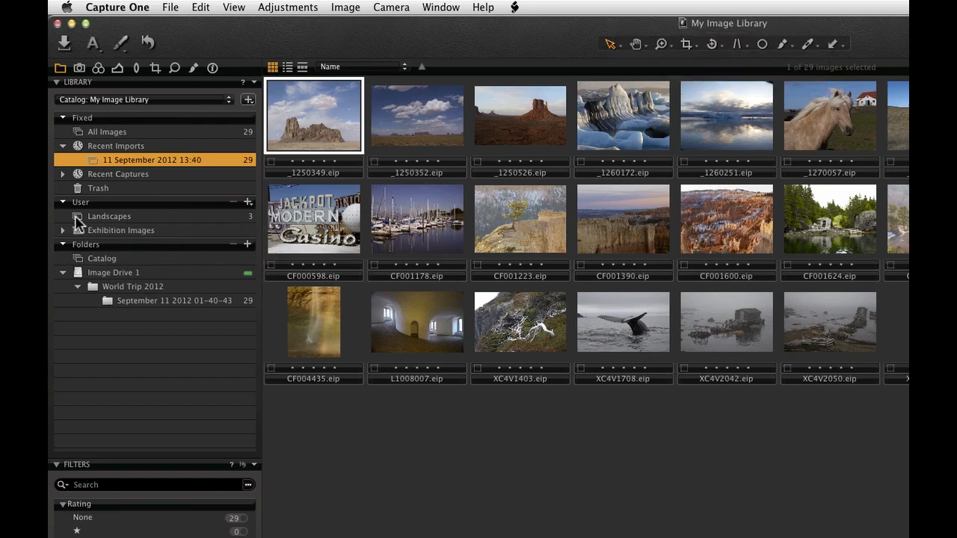
pyautogui.click(62, 216)
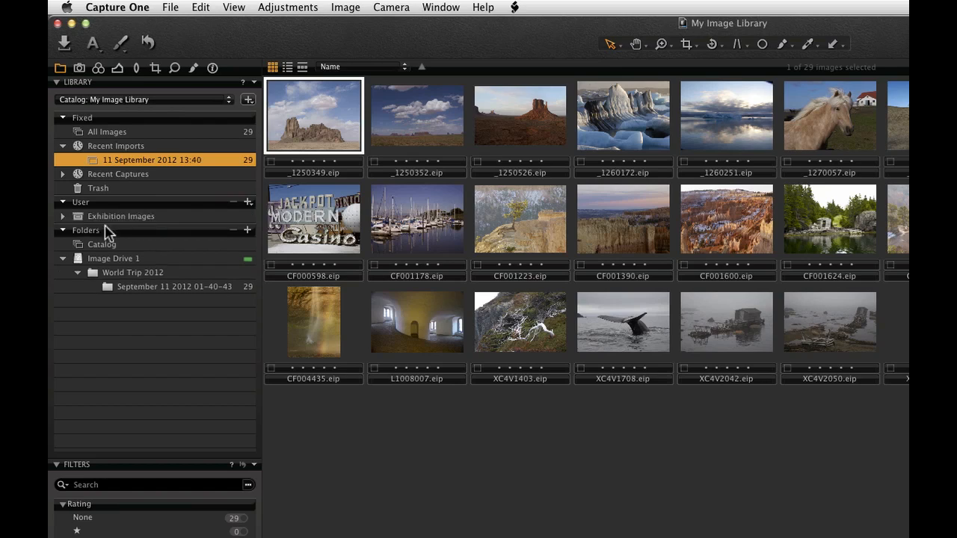
pyautogui.click(63, 216)
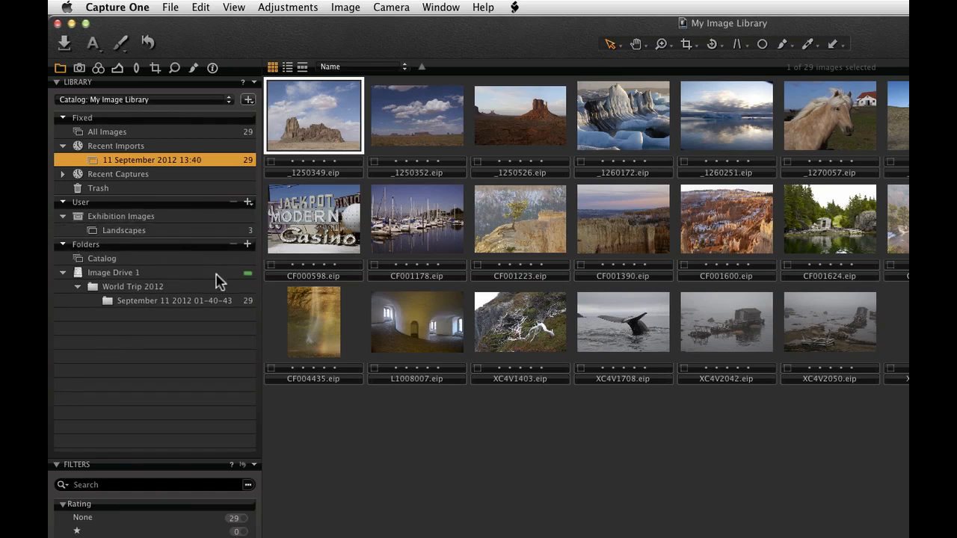
pyautogui.moveTo(200, 344)
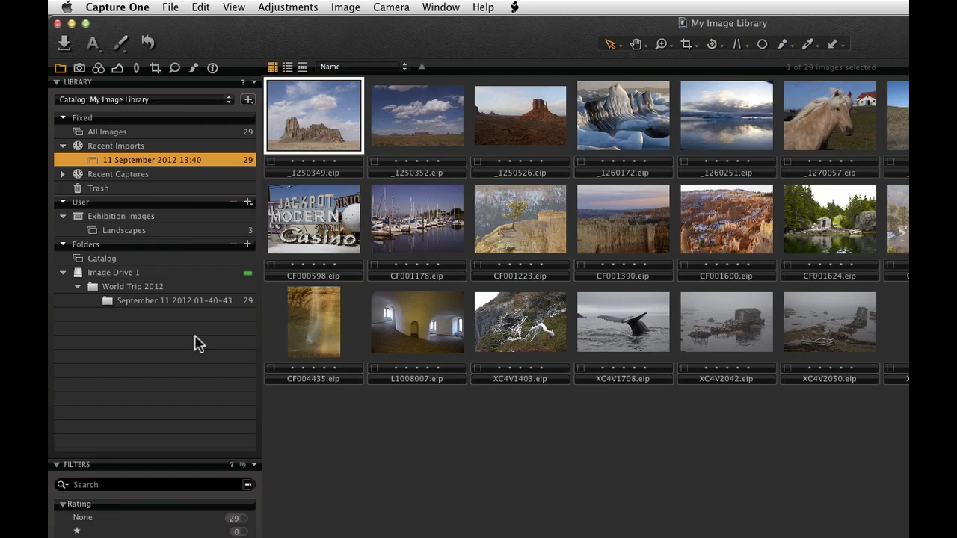
# Step: Add a 'To Print' group inside Exhibition Images holding the Landscapes album
pyautogui.rightClick(121, 216)
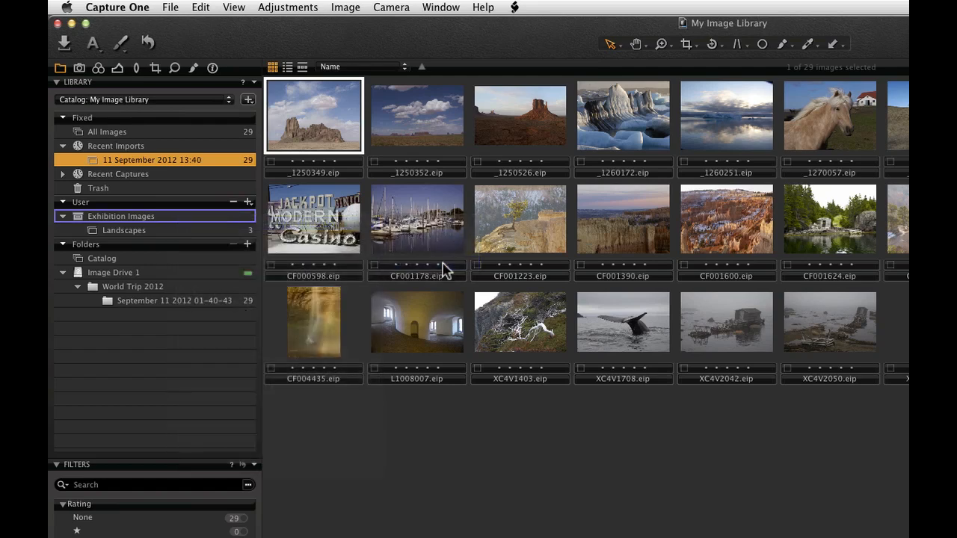
pyautogui.click(247, 201)
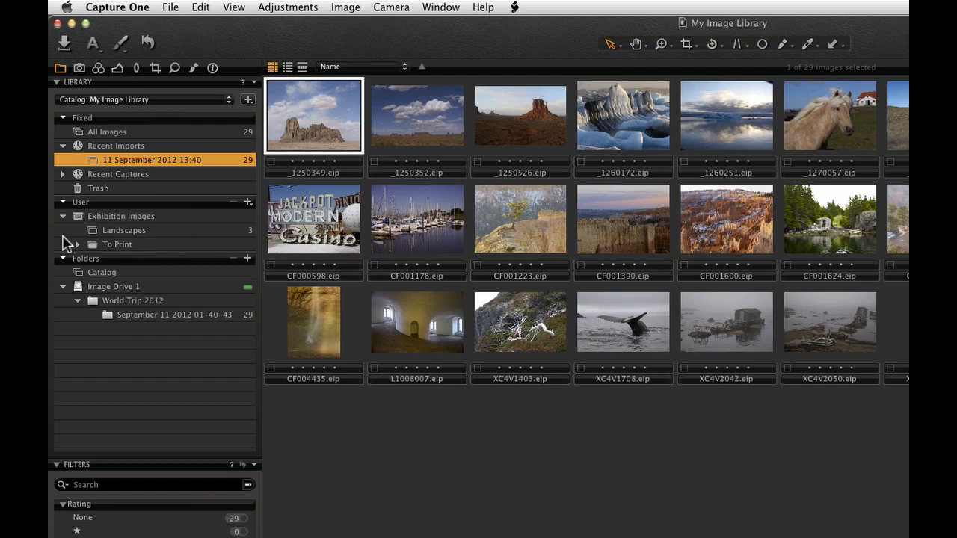
pyautogui.click(63, 217)
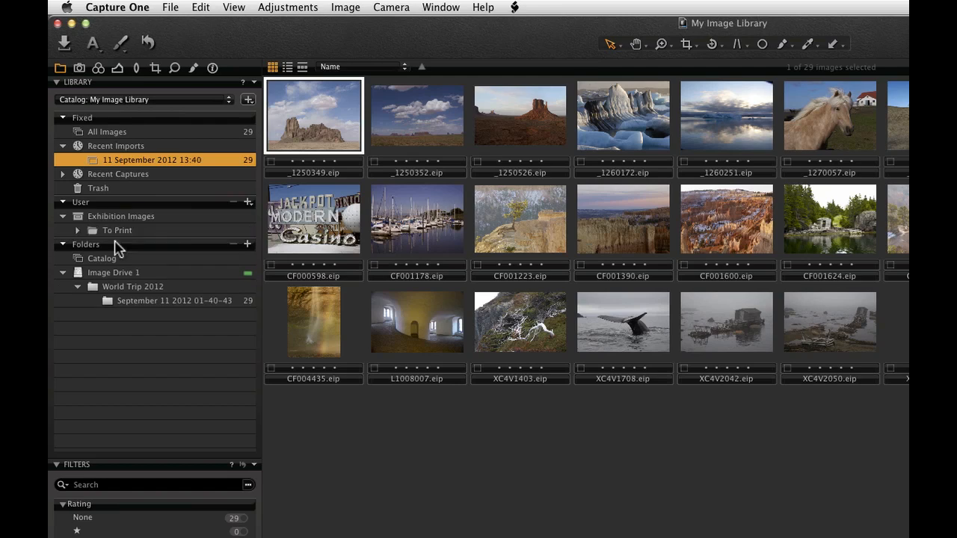
pyautogui.click(78, 230)
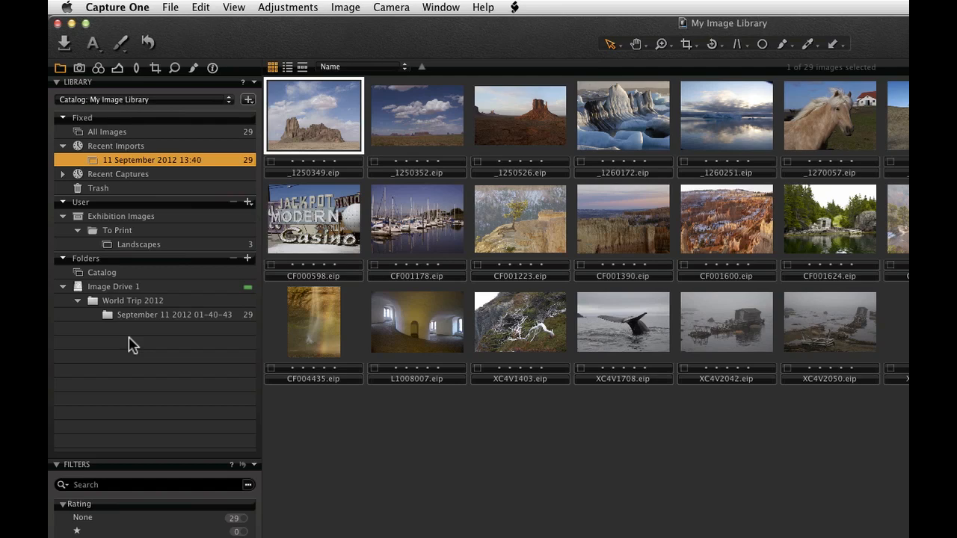
pyautogui.rightClick(116, 230)
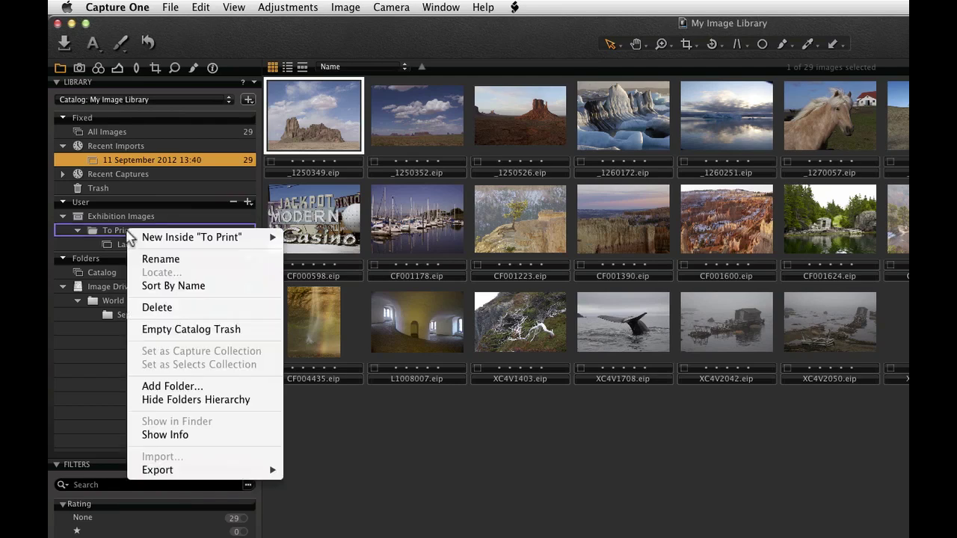